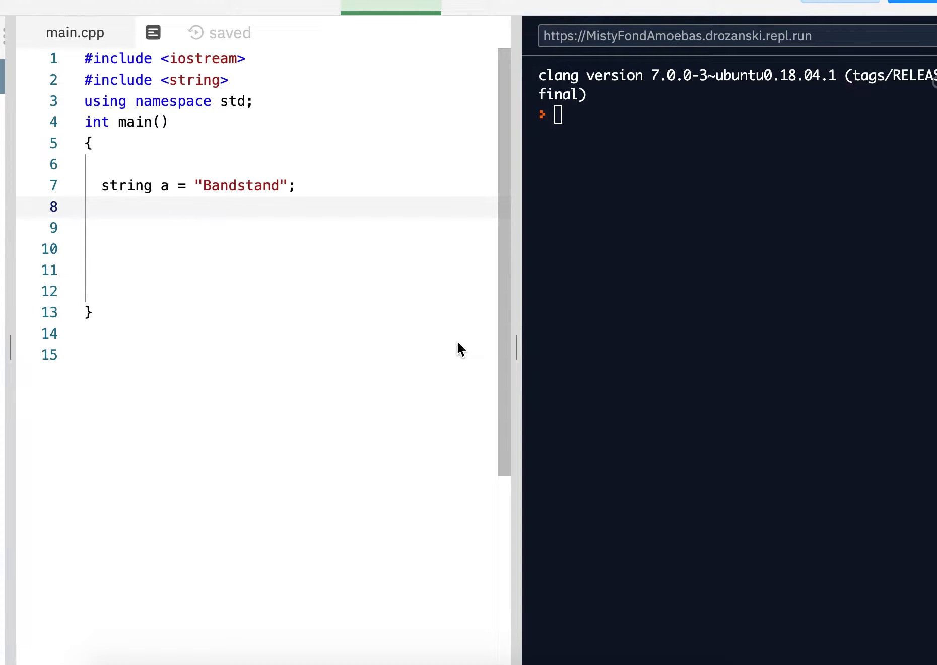
pyautogui.moveTo(222, 214)
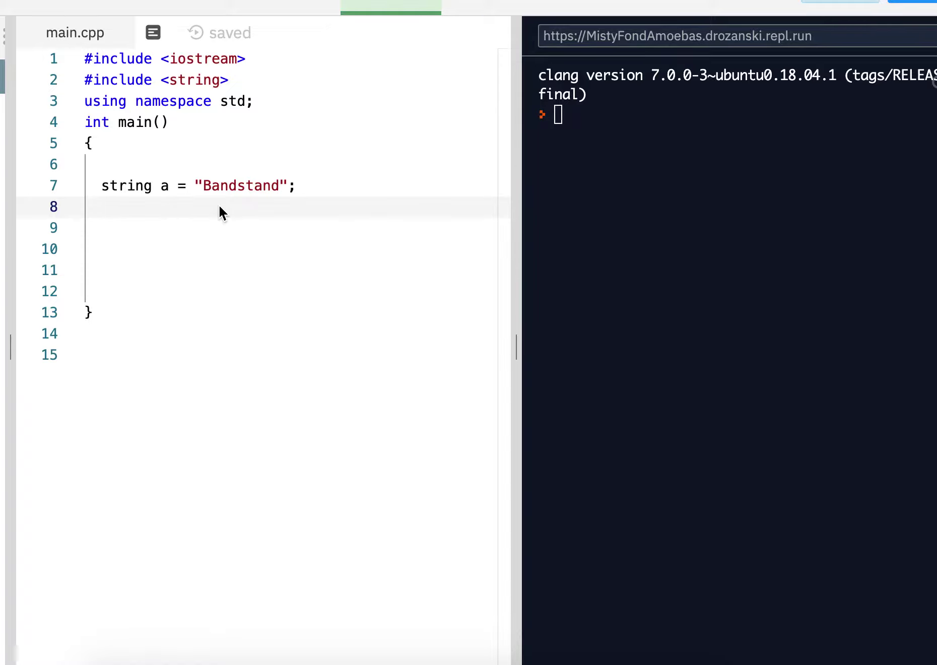
pyautogui.moveTo(238, 181)
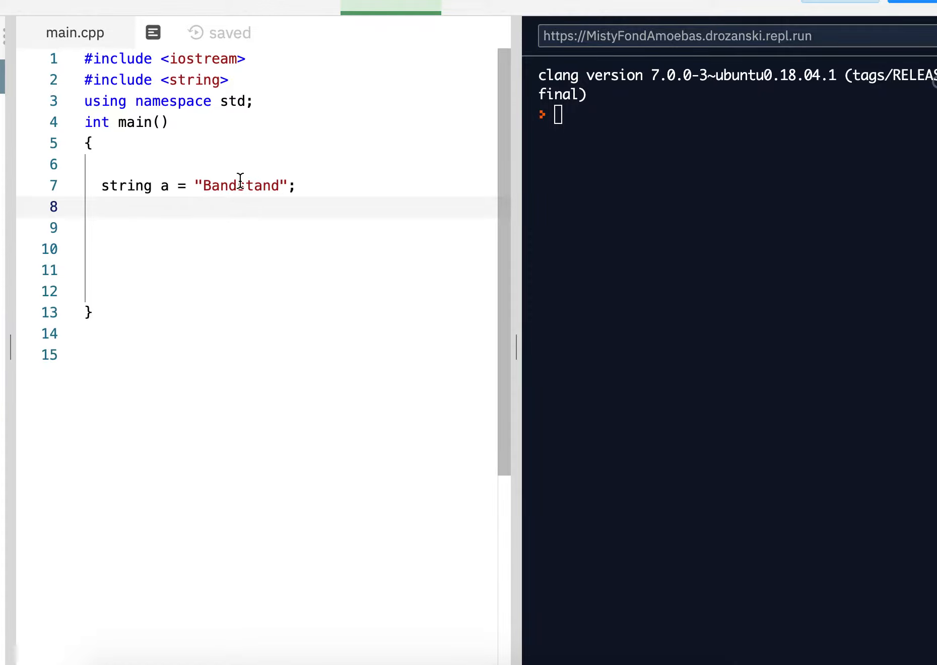
# Add a blank line below the string a = "Bandstand"; declaration in main
pyautogui.click(221, 186)
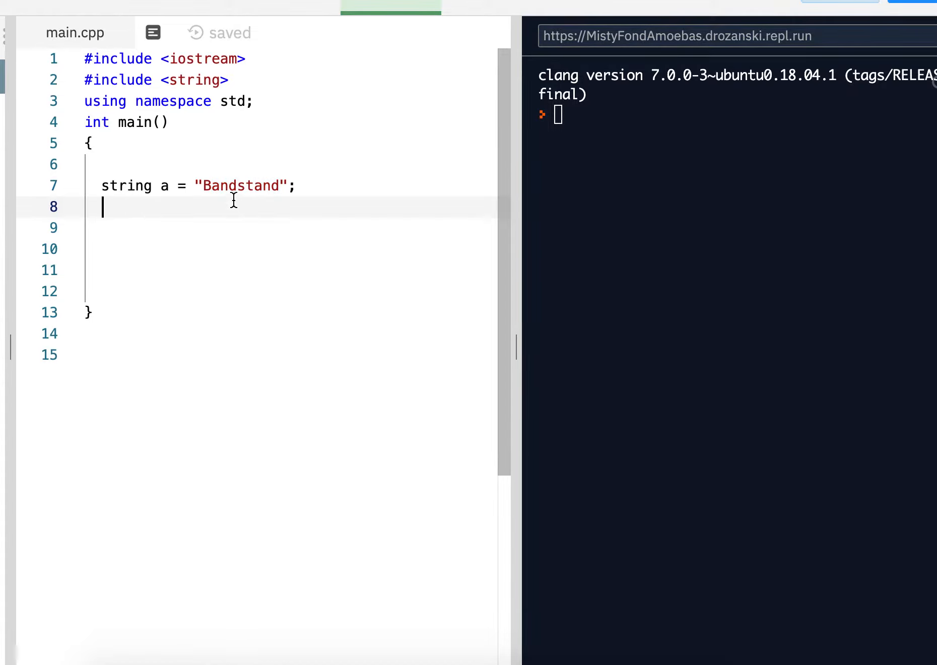
pyautogui.doubleClick(237, 186)
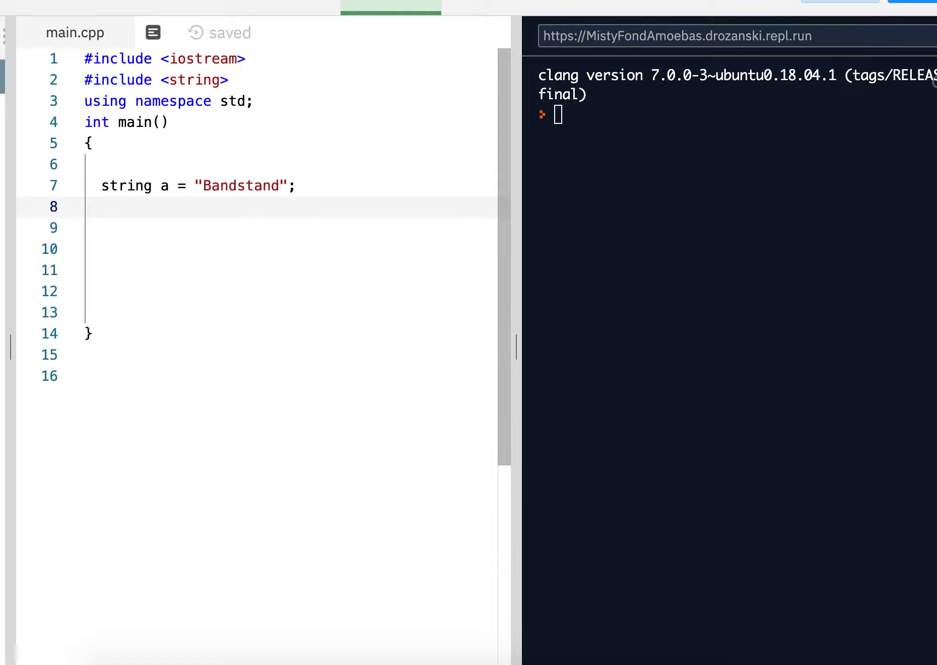
# Write string x = a.substr(4); on the new line
pyautogui.write('a.')
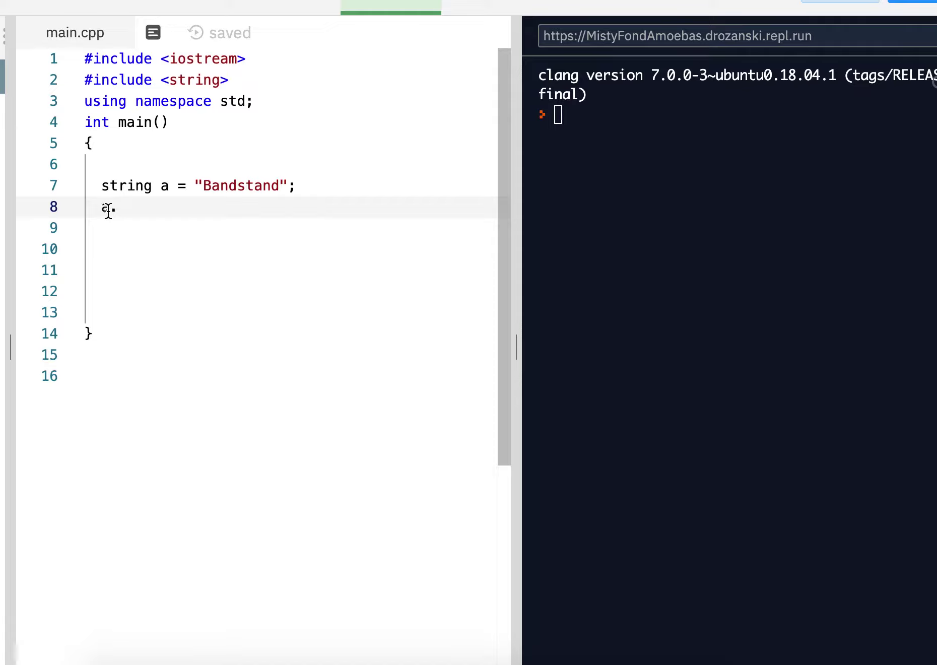
pyautogui.write('s')
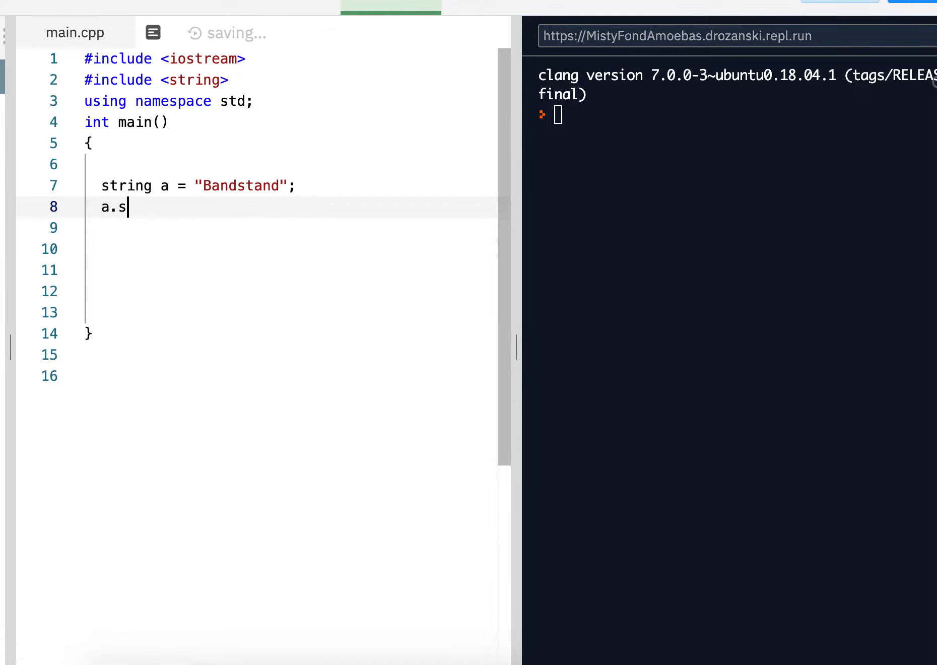
pyautogui.write('ubstr')
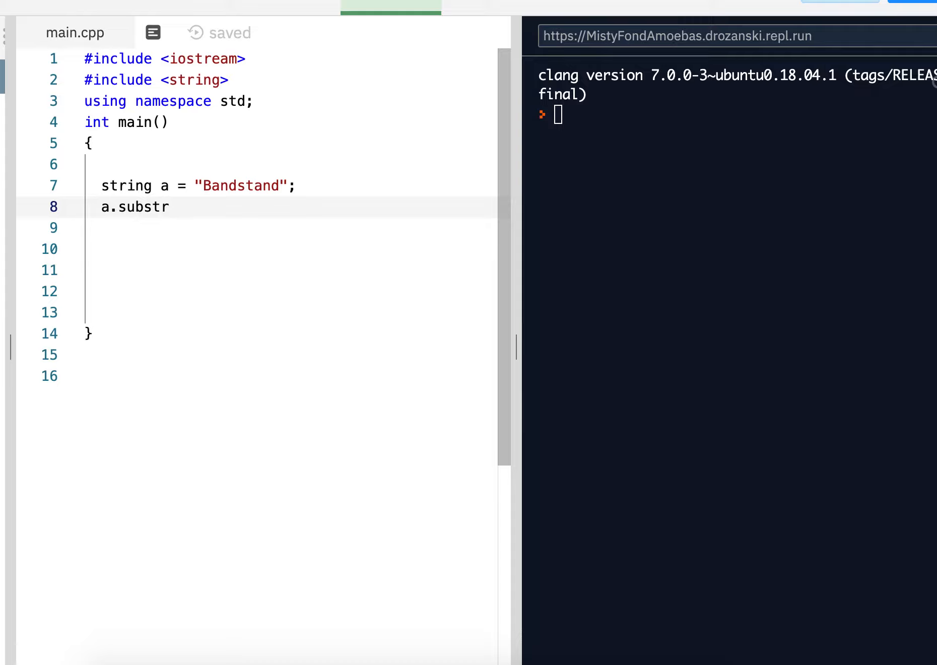
pyautogui.write('()')
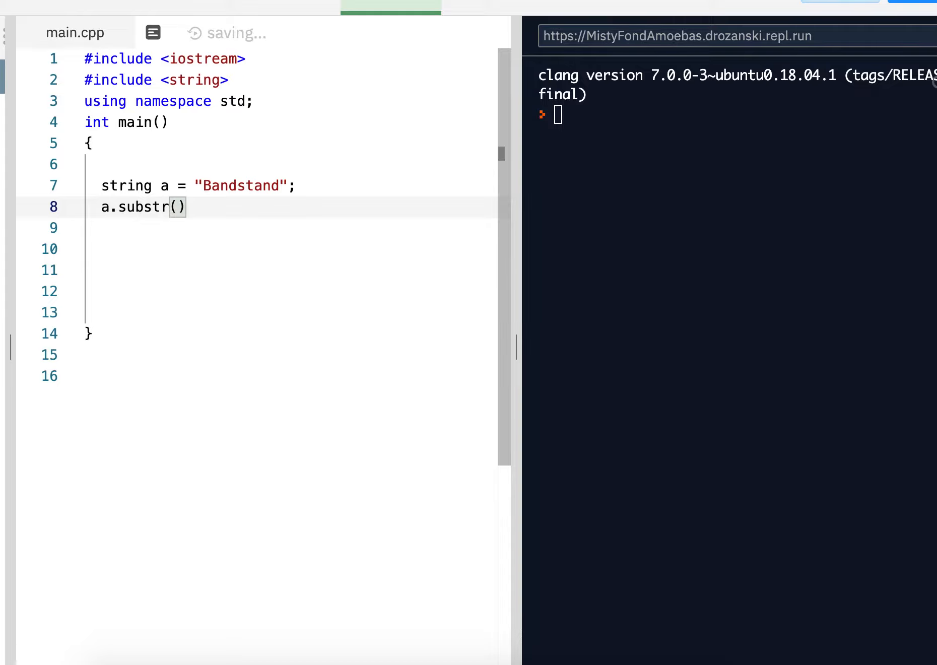
pyautogui.write('4')
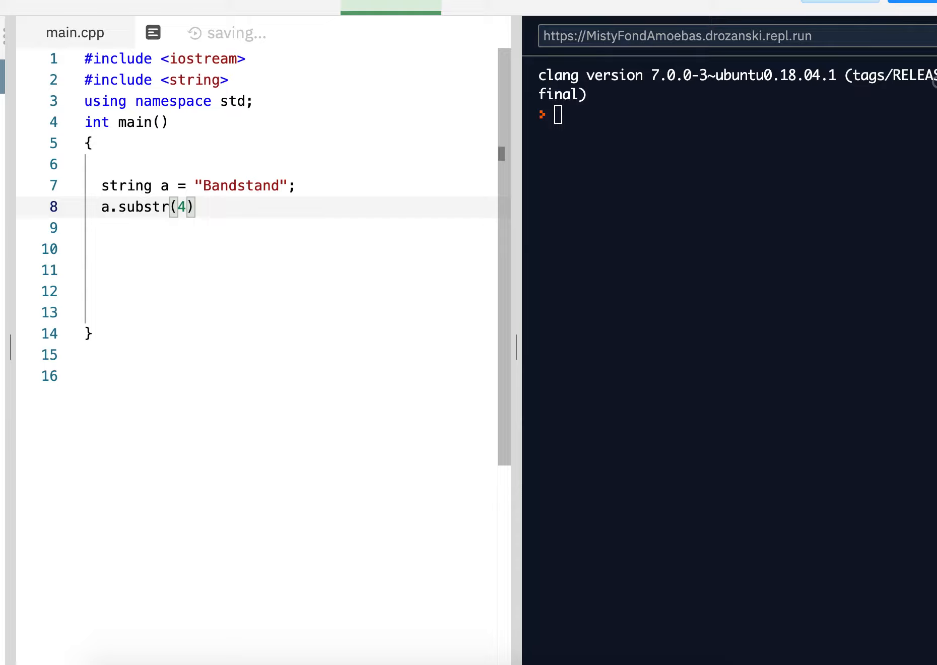
pyautogui.write(';')
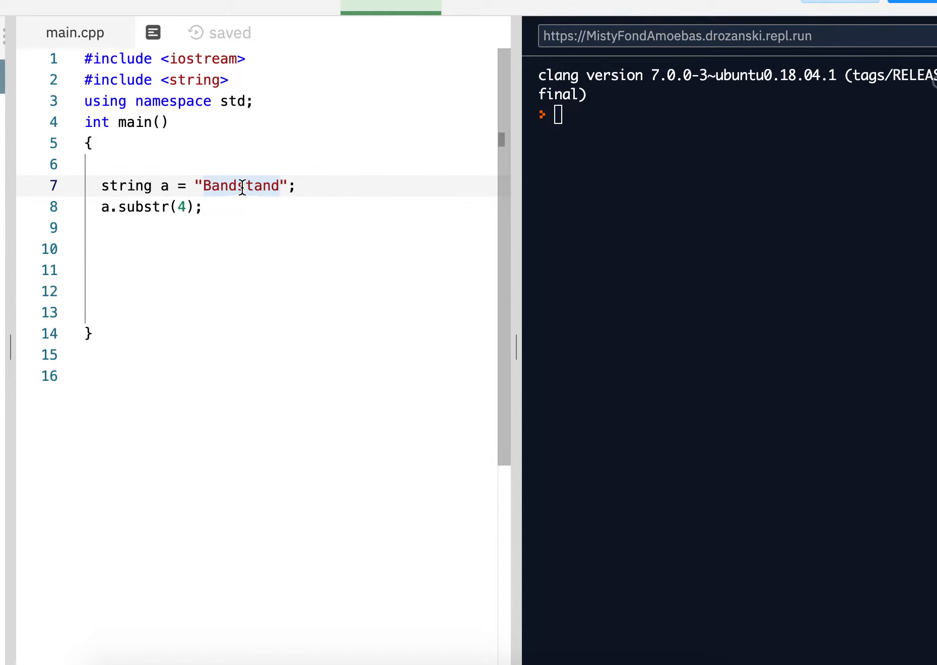
pyautogui.click(103, 206)
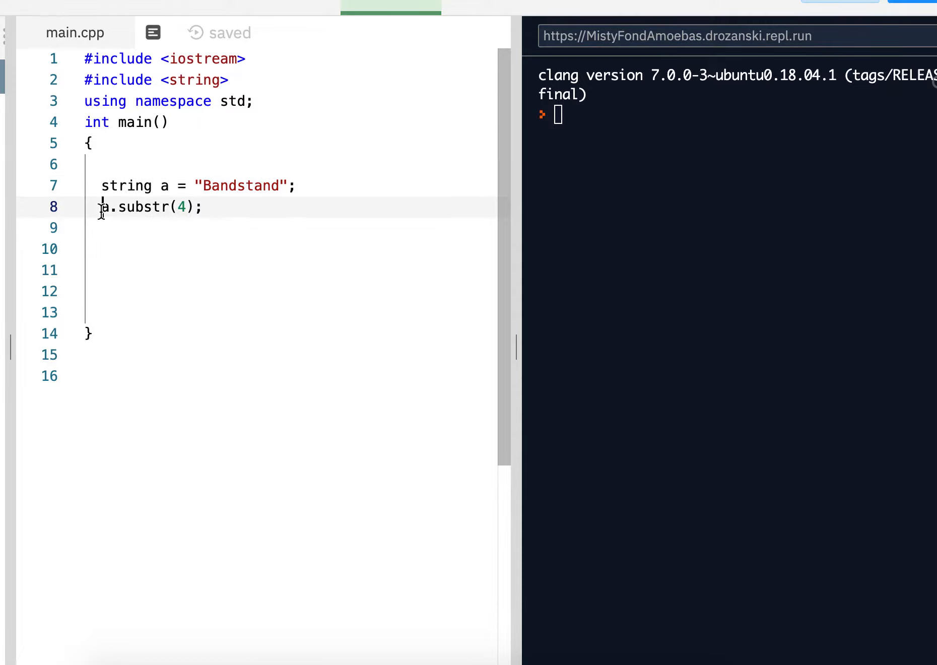
pyautogui.write('sti')
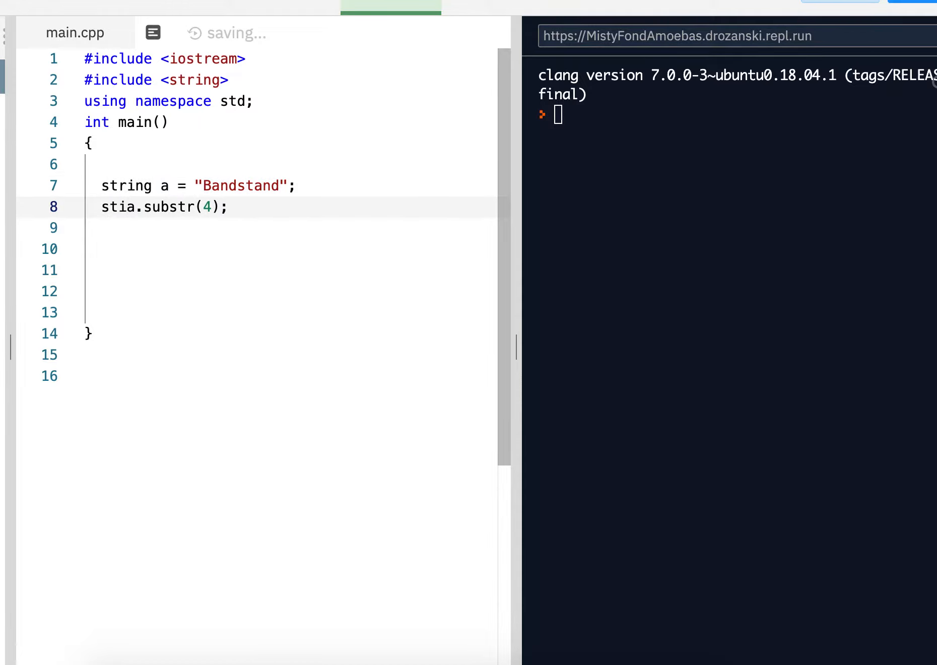
pyautogui.write('string x = a')
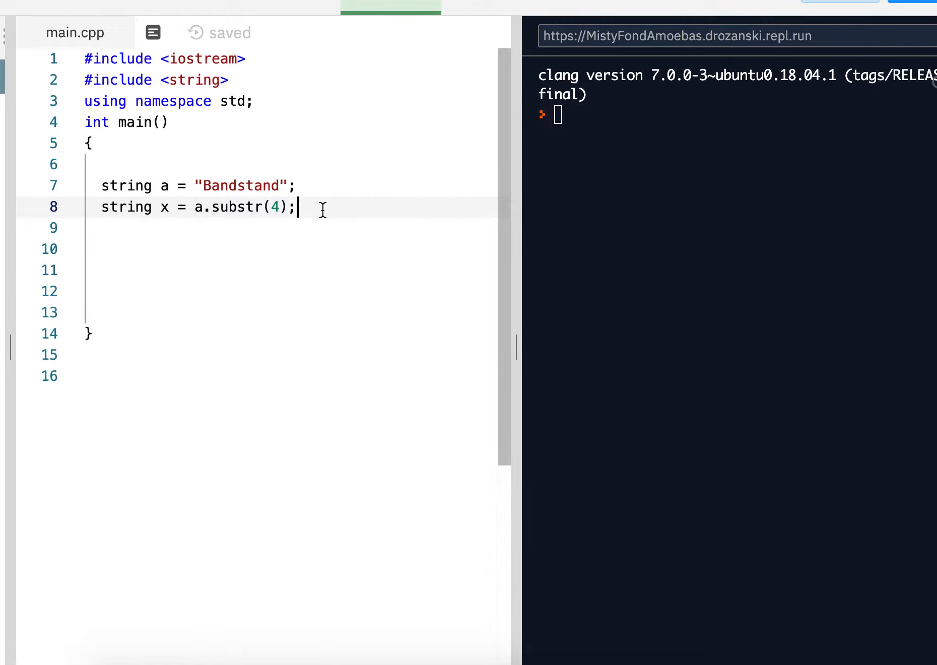
# Add cout<<x; on the next line to print x
pyautogui.press('Return')
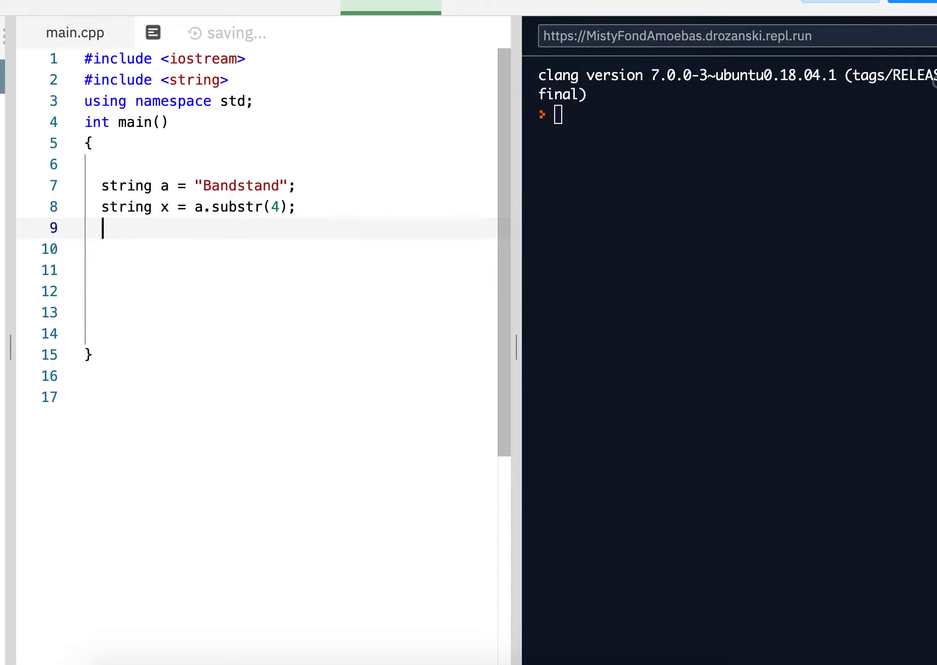
pyautogui.write('cout<<x')
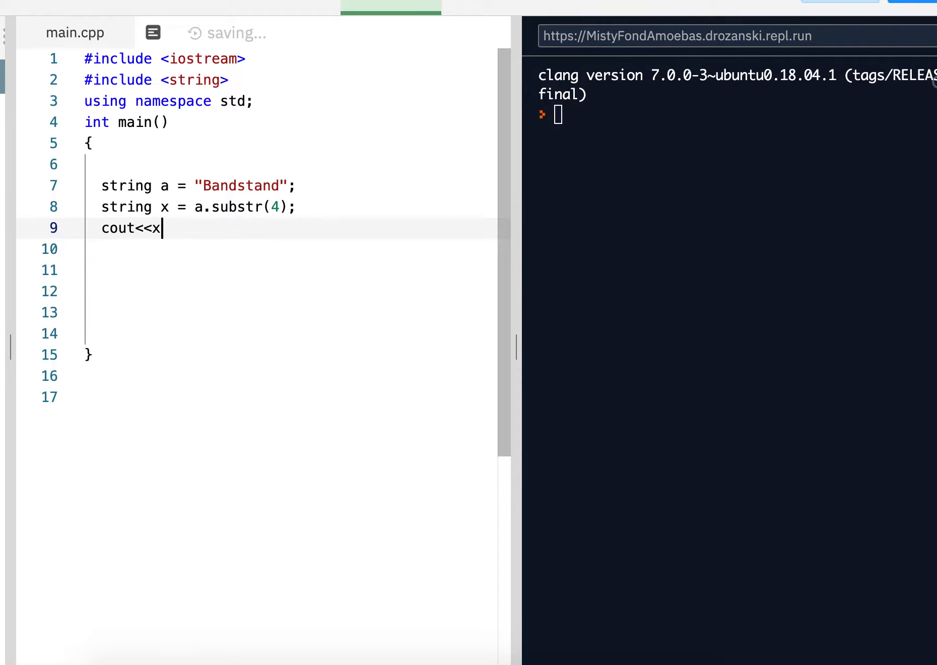
pyautogui.write(';')
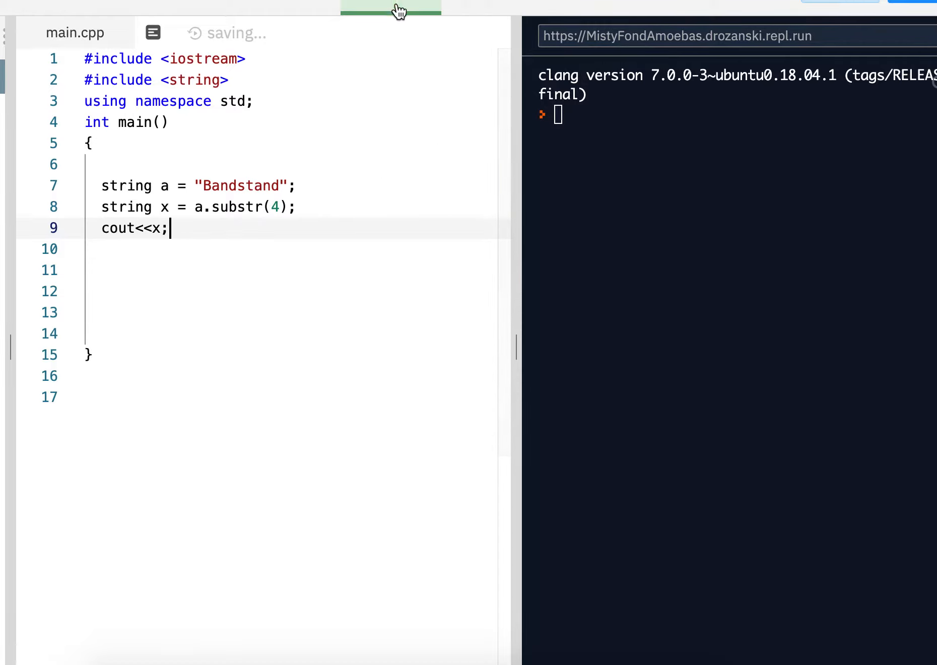
# Run the program, then change the substr starting position to 8 and then 6
pyautogui.click(391, 7)
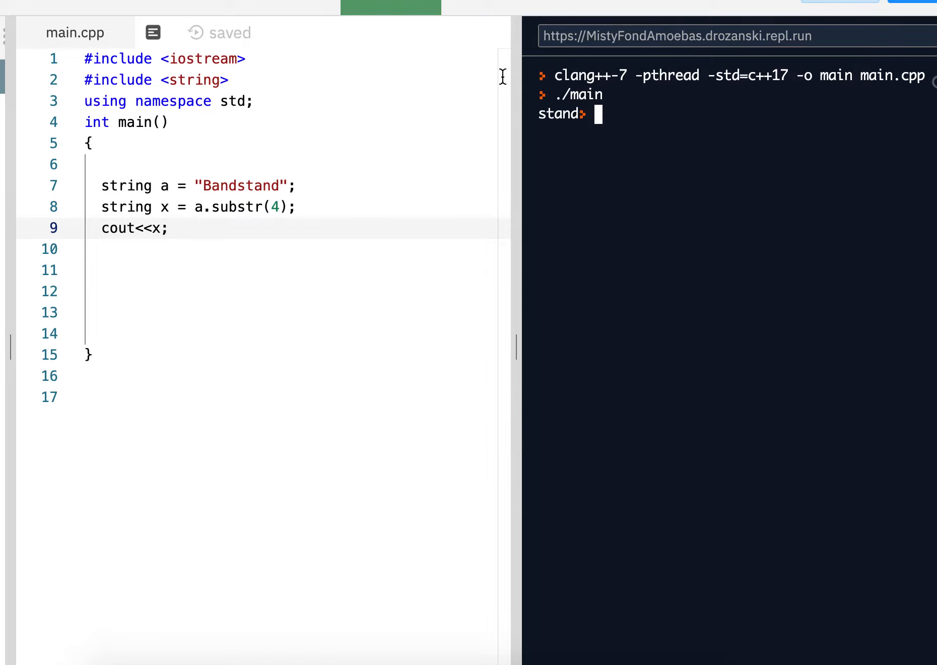
pyautogui.moveTo(286, 206)
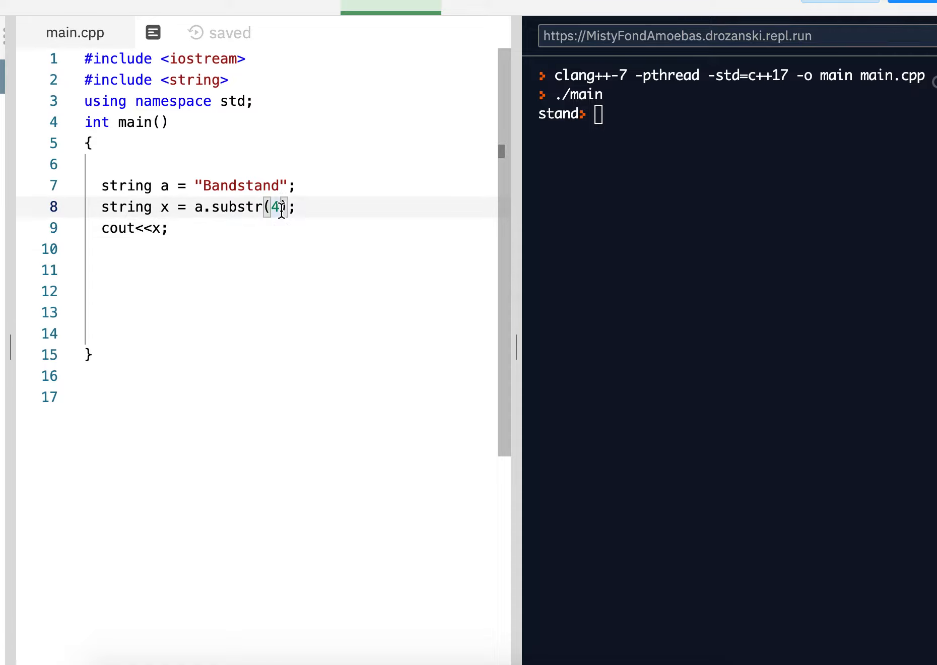
pyautogui.write('0')
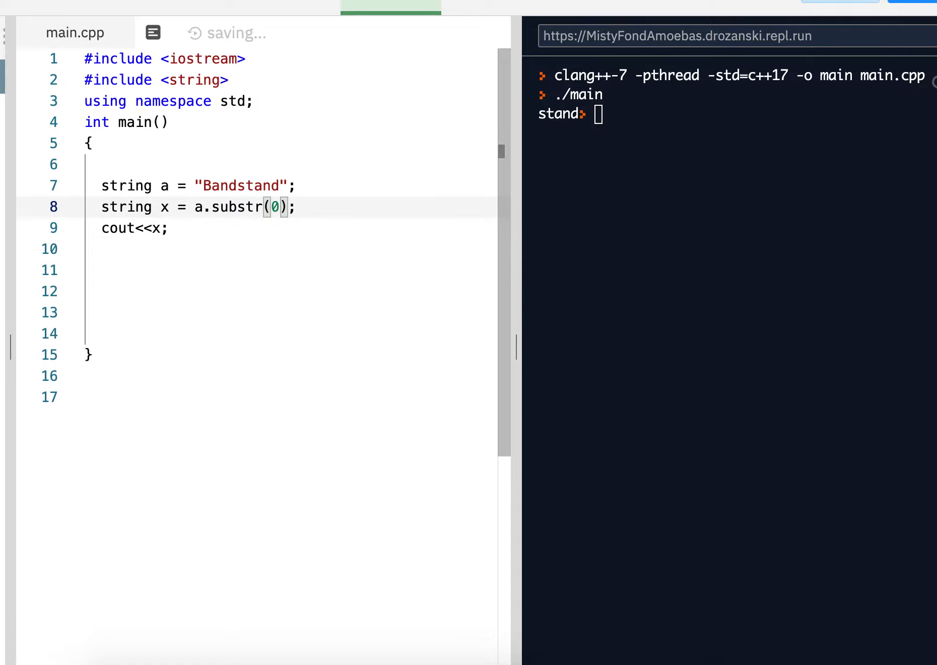
pyautogui.press('Backspace')
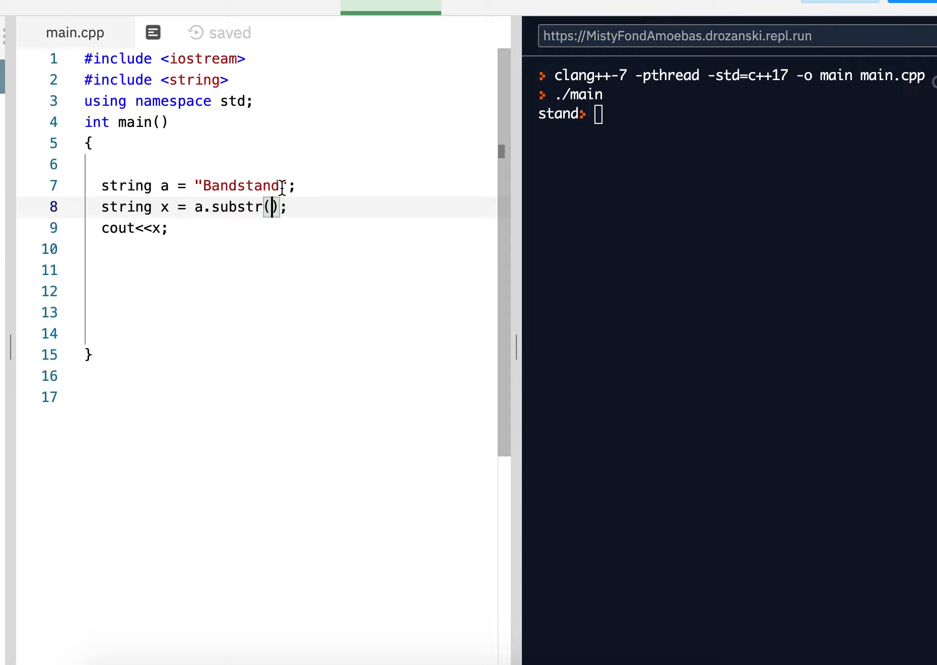
pyautogui.write('8')
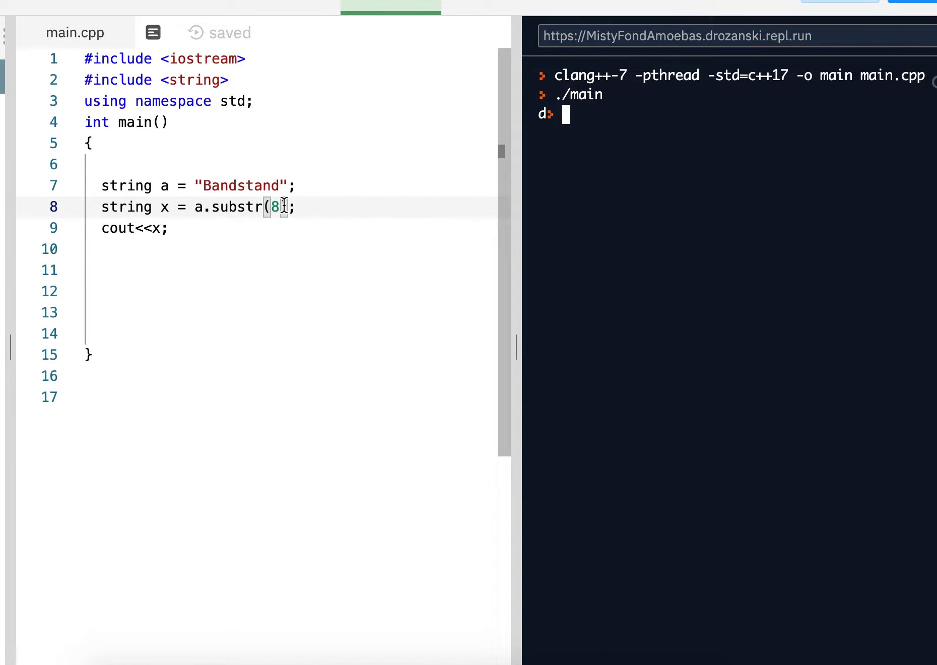
pyautogui.write(']')
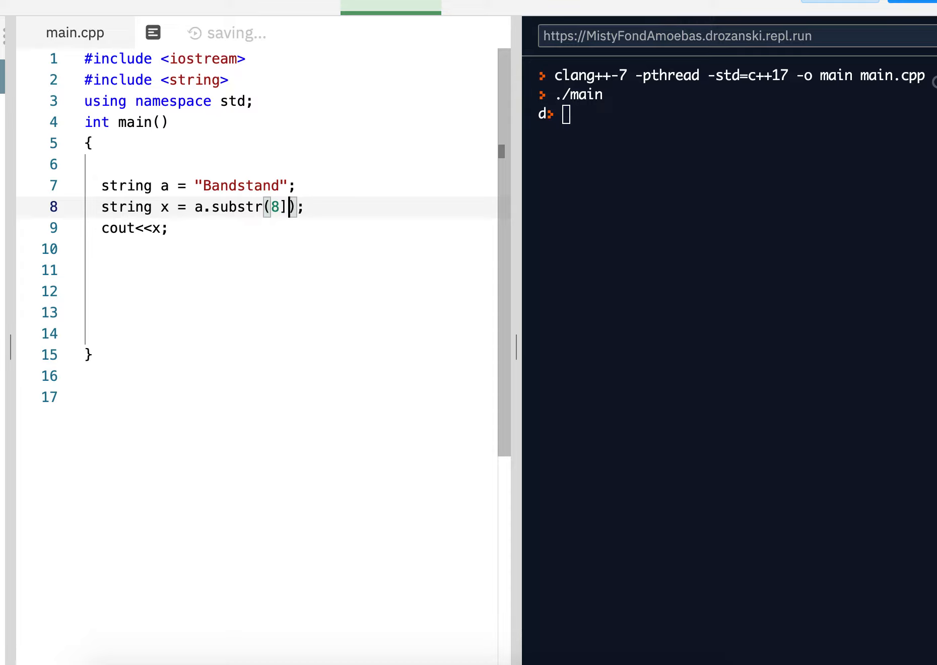
pyautogui.write('6')
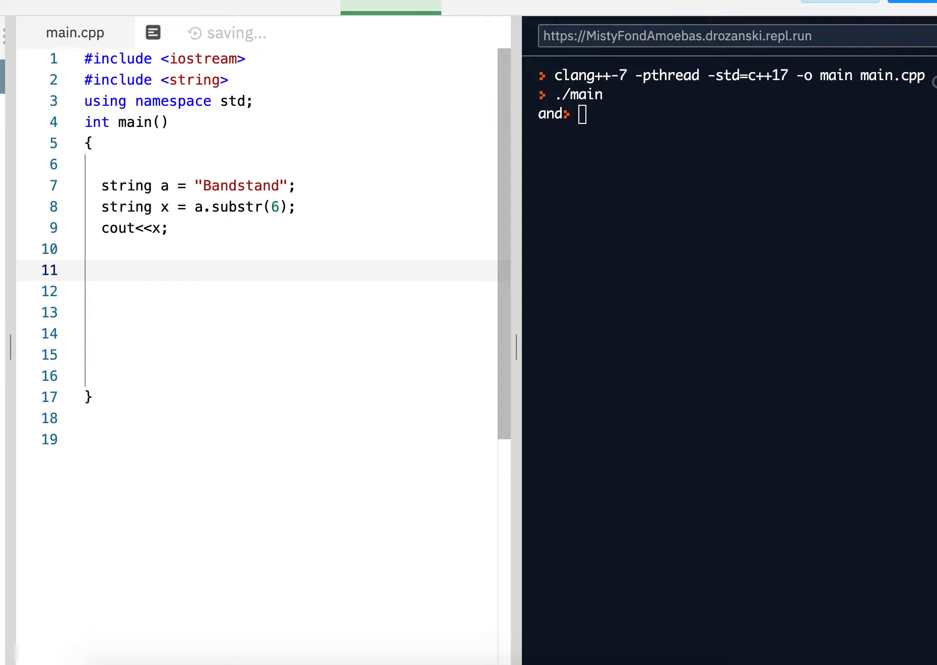
pyautogui.moveTo(239, 235)
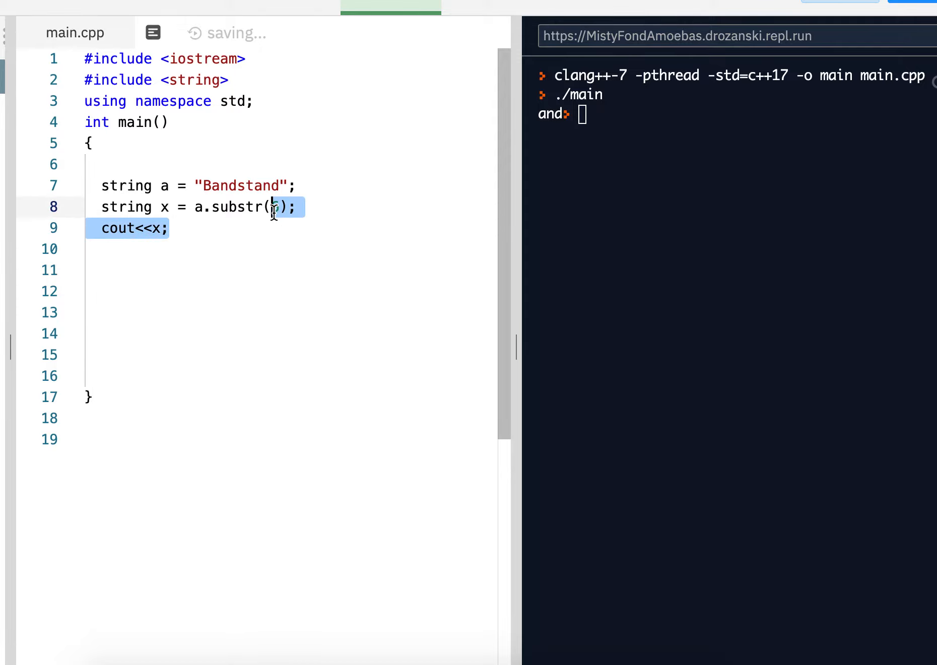
# Change the call to a.substr(2,4); and retype cout<<x; on the next line
pyautogui.write('2,')
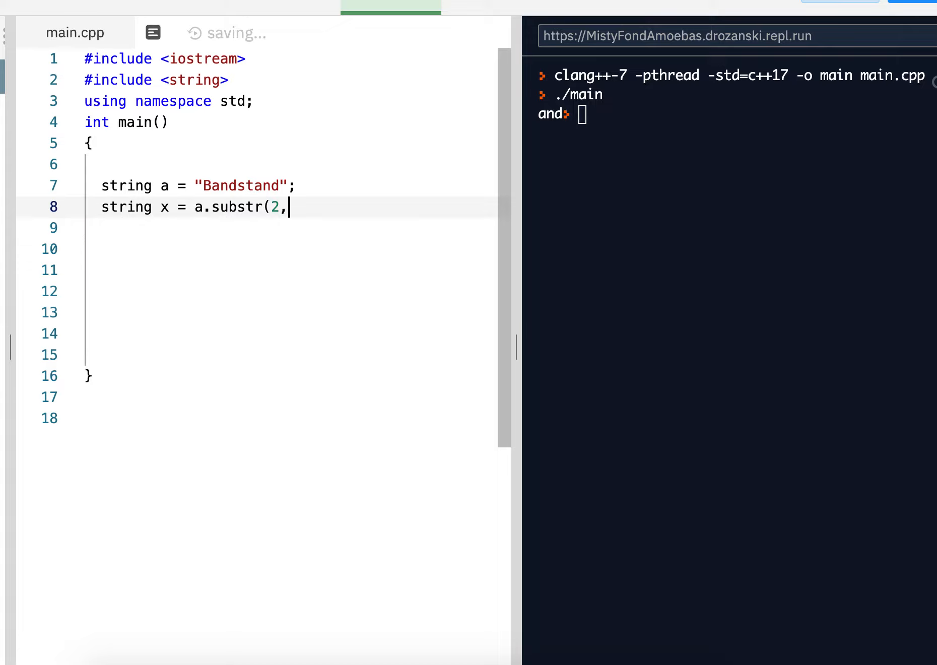
pyautogui.write('4);')
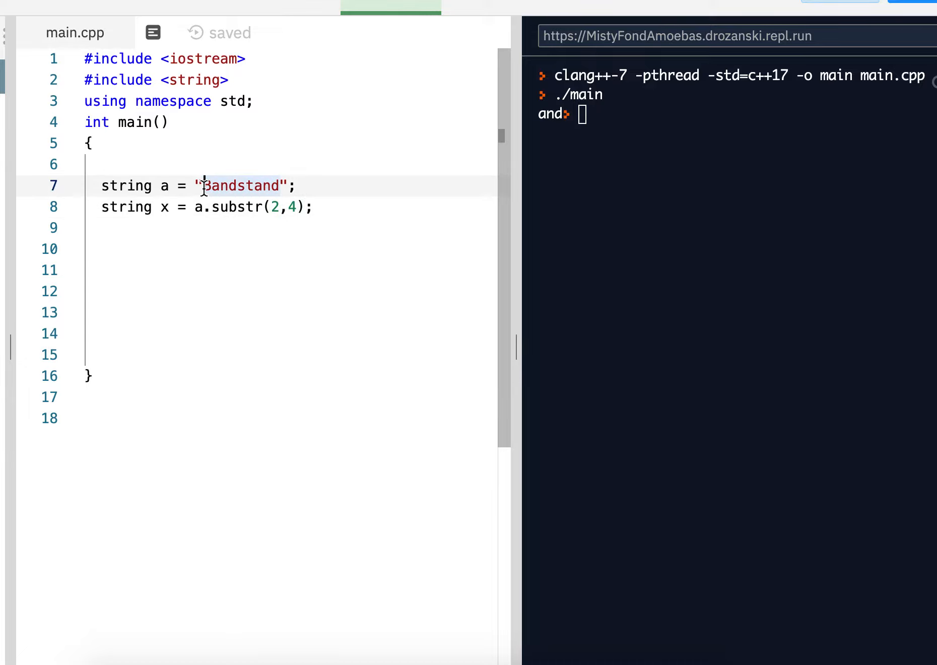
pyautogui.moveTo(157, 185)
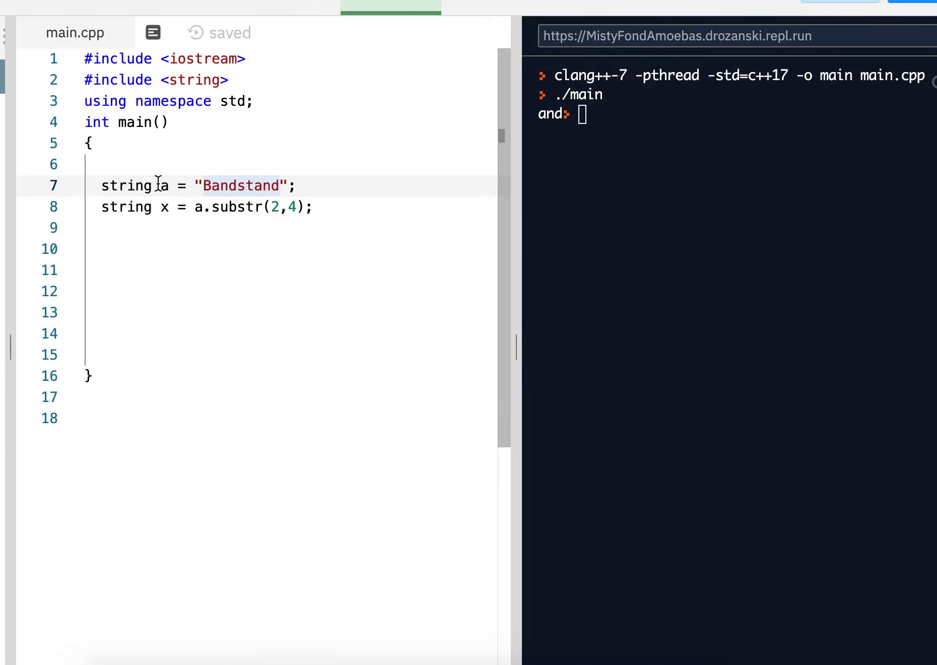
pyautogui.moveTo(300, 213)
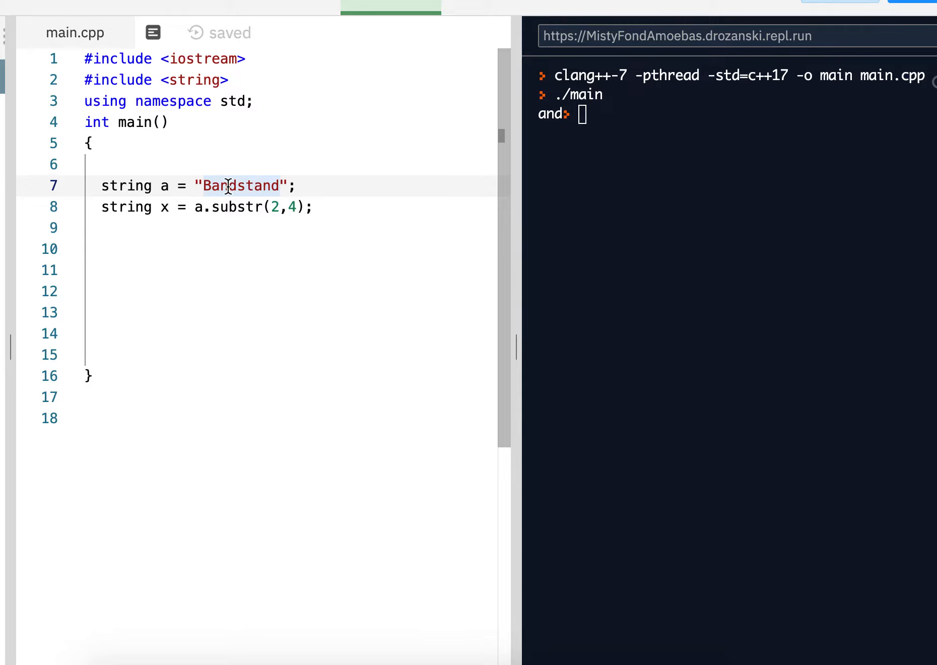
pyautogui.click(315, 206)
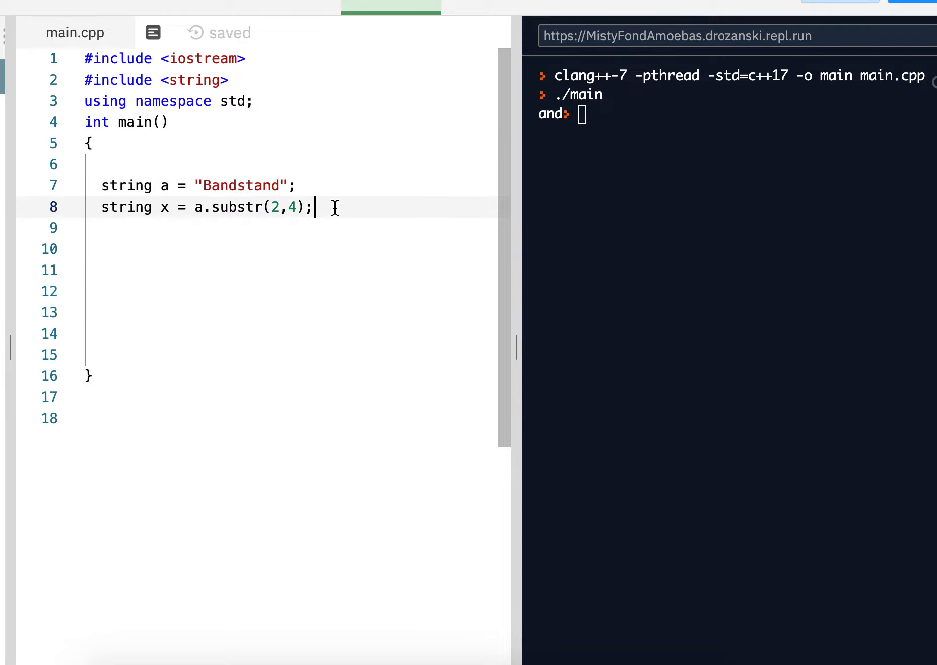
pyautogui.press('Backspace')
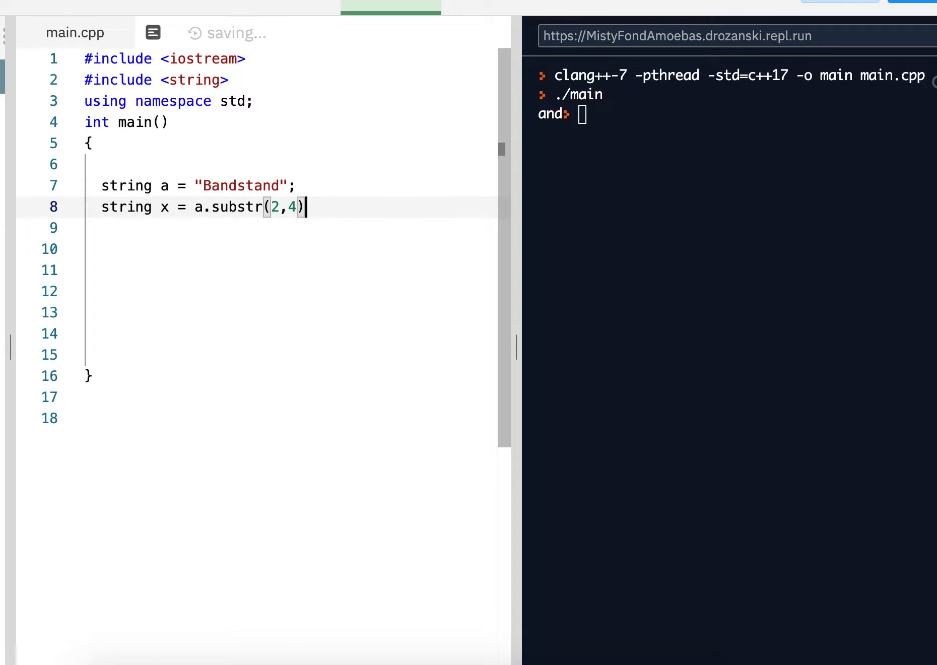
pyautogui.write(';')
pyautogui.click(291, 227)
pyautogui.write('cout')
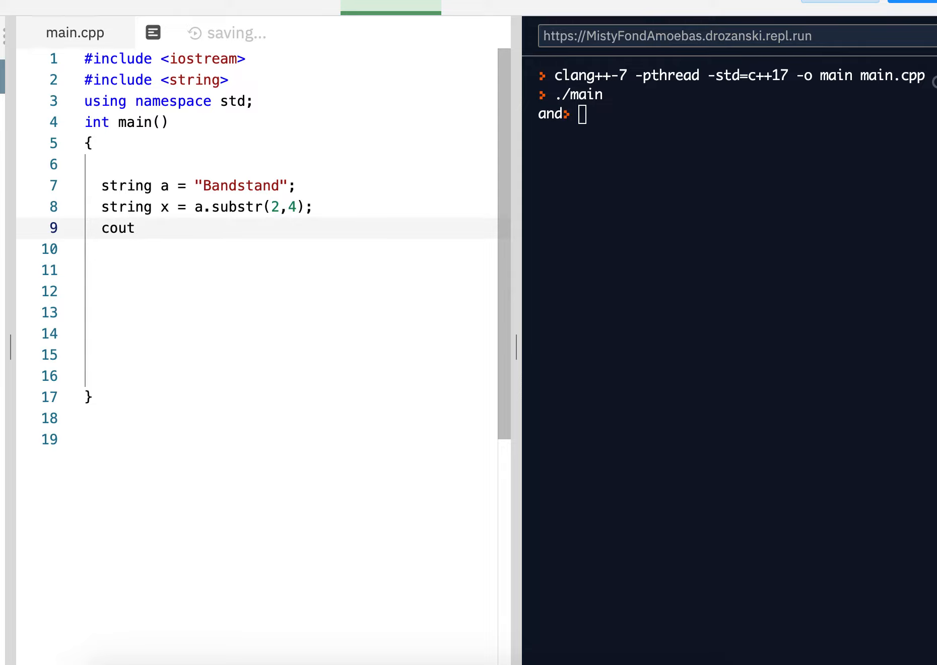
pyautogui.write('M]<<')
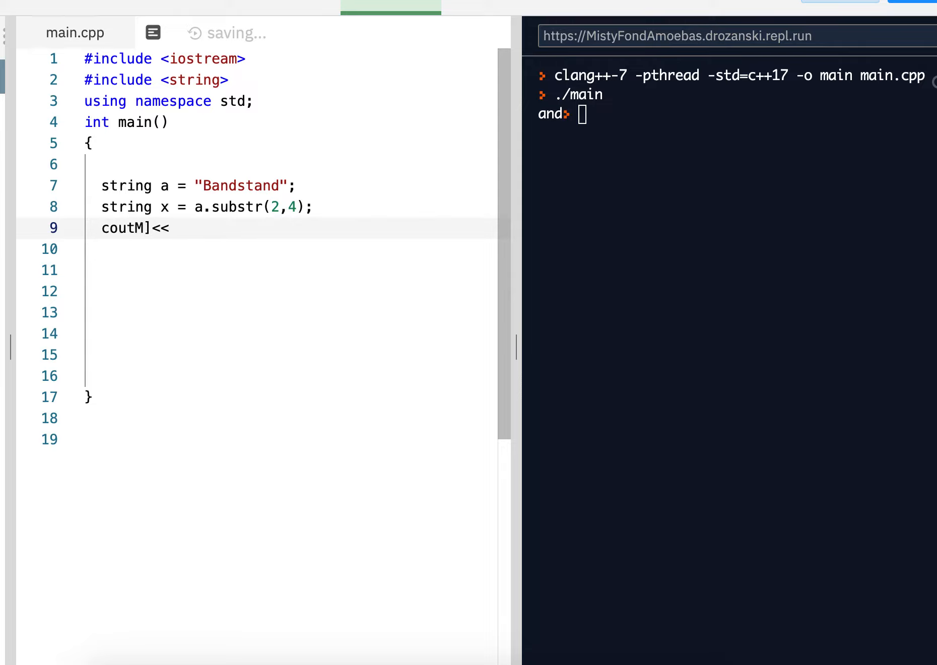
pyautogui.press('BackSpace')
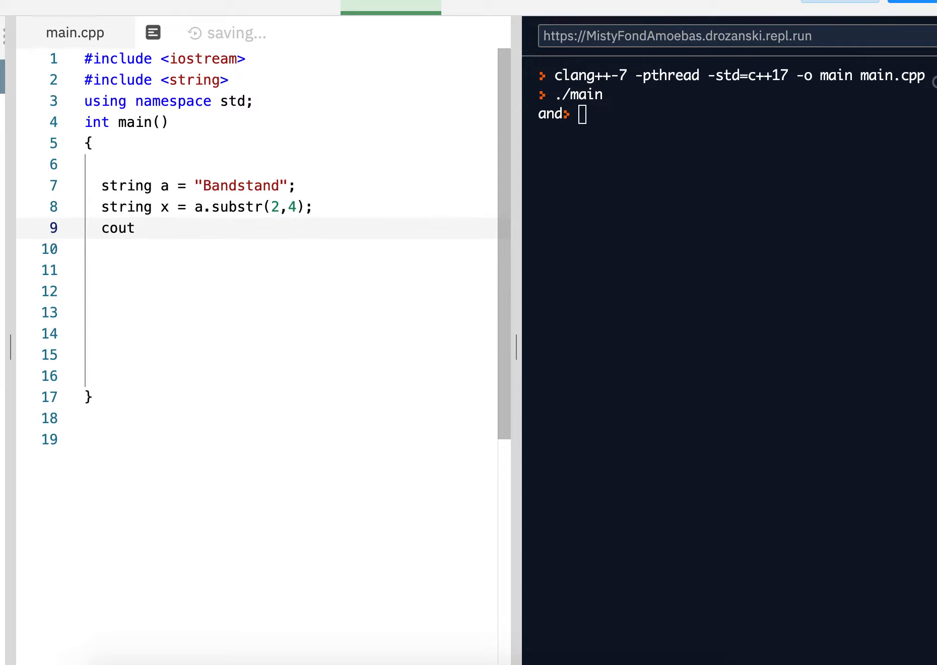
pyautogui.write('<<x;')
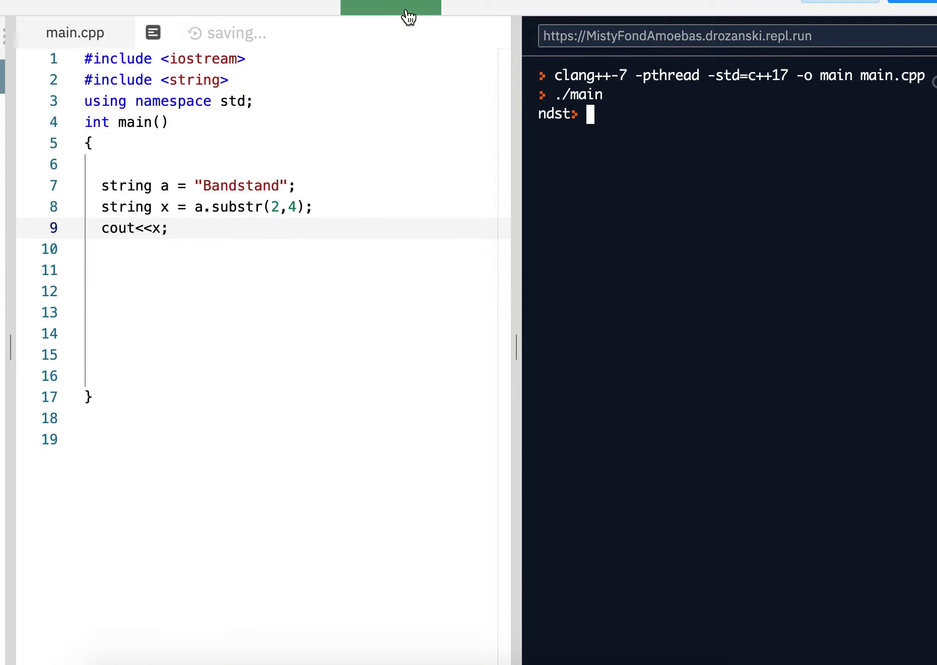
pyautogui.moveTo(558, 119)
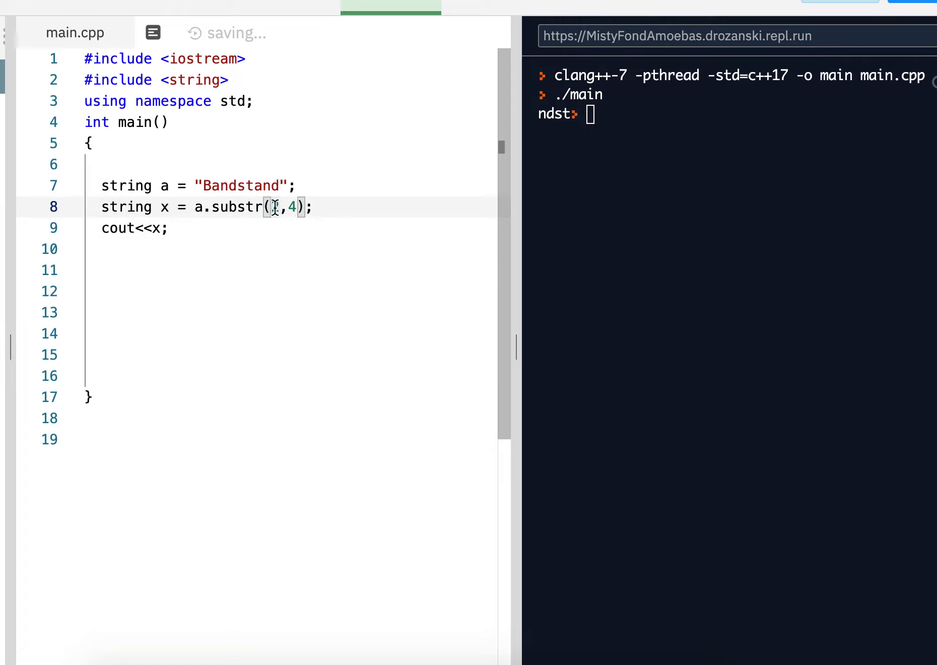
# Change the substr arguments to (0,3) to print "Ban"
pyautogui.write('2')
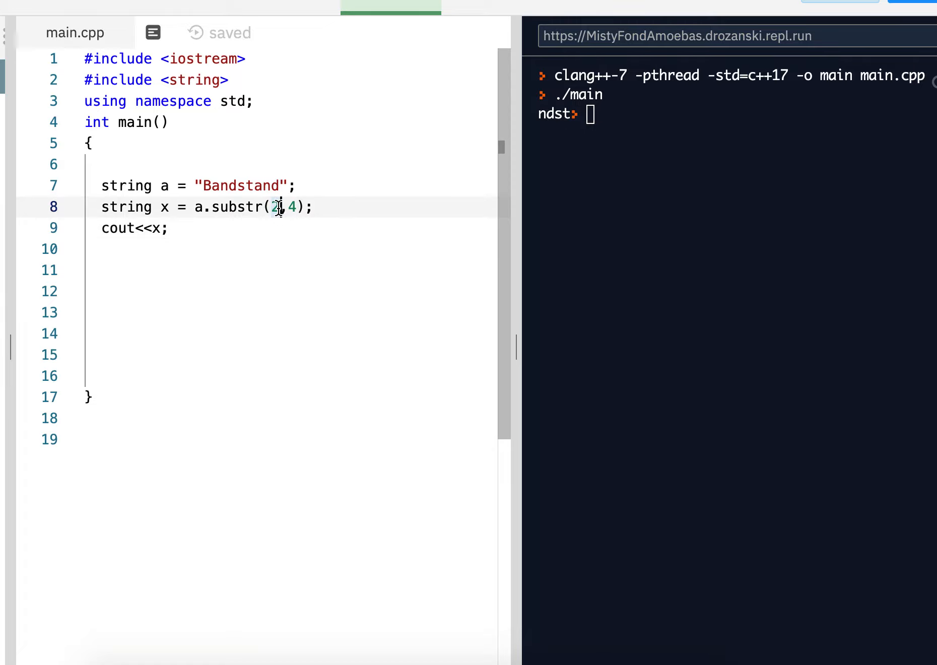
pyautogui.write('0')
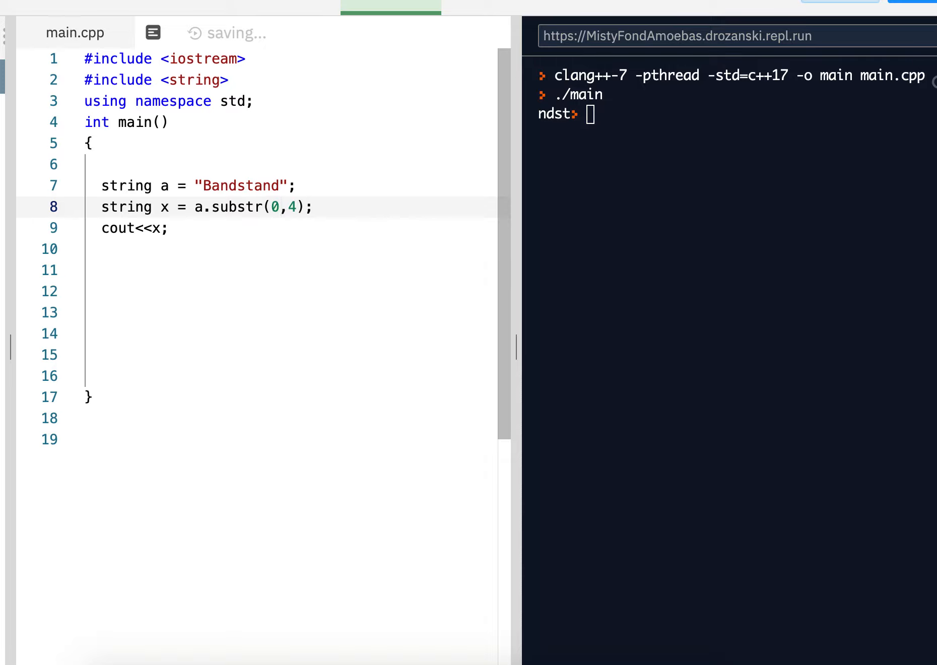
pyautogui.press('Backspace')
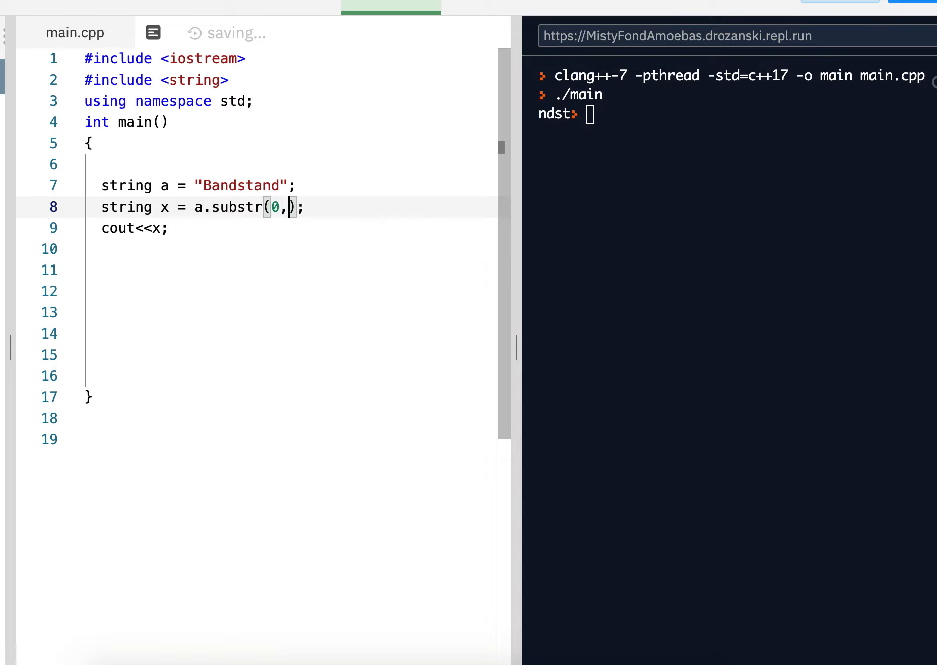
pyautogui.write('3')
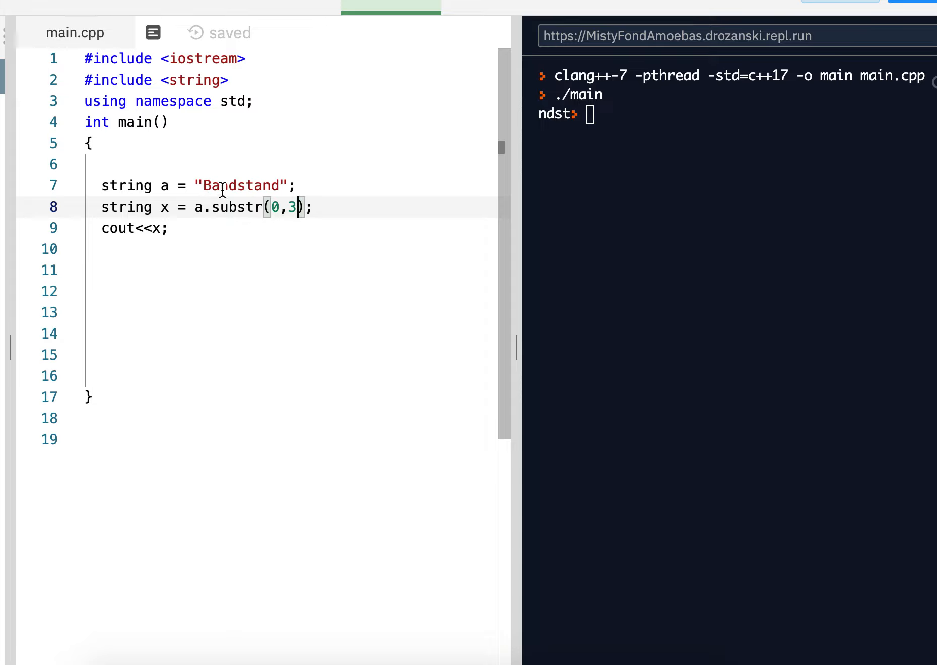
pyautogui.moveTo(192, 233)
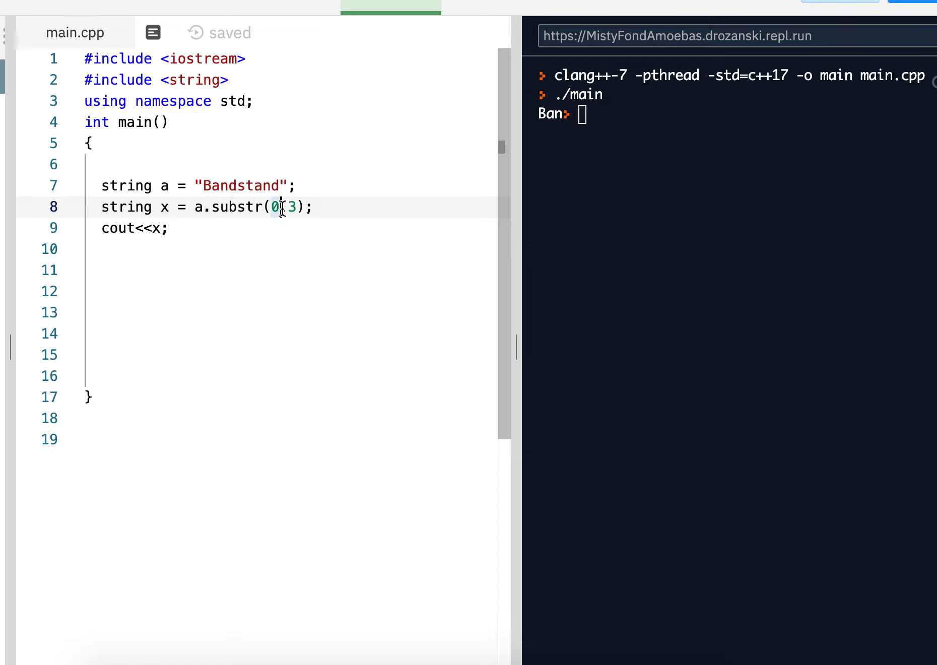
# Change the substr arguments to (5,2) and run the program
pyautogui.write('5,')
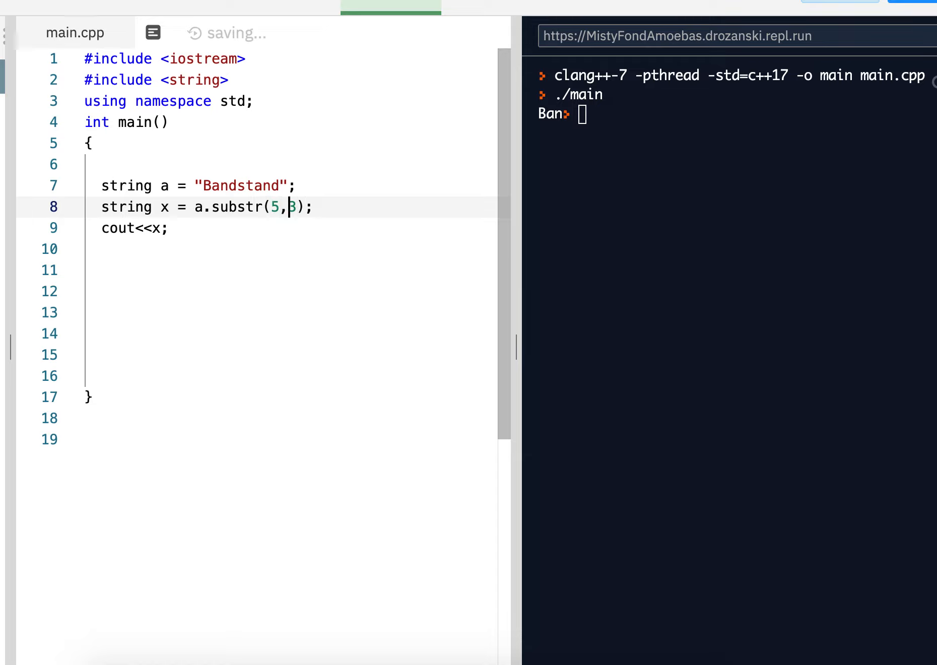
pyautogui.write('2')
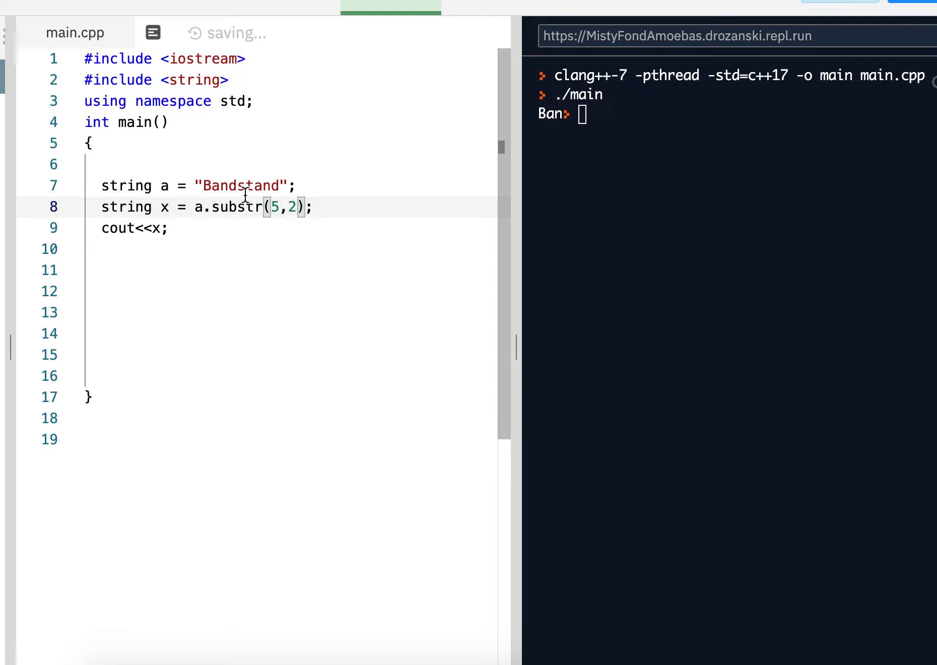
pyautogui.click(206, 186)
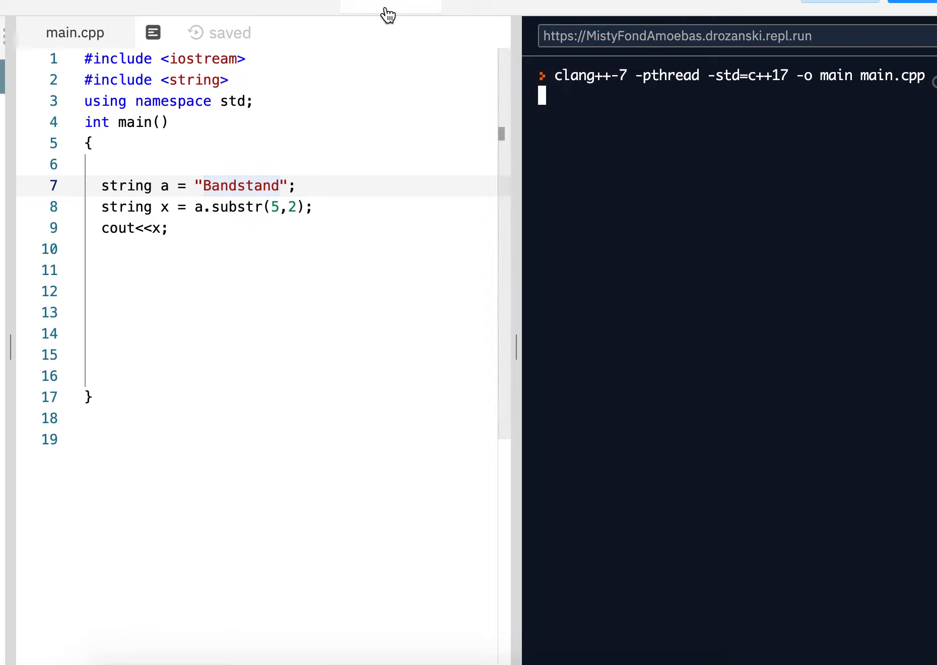
pyautogui.click(389, 8)
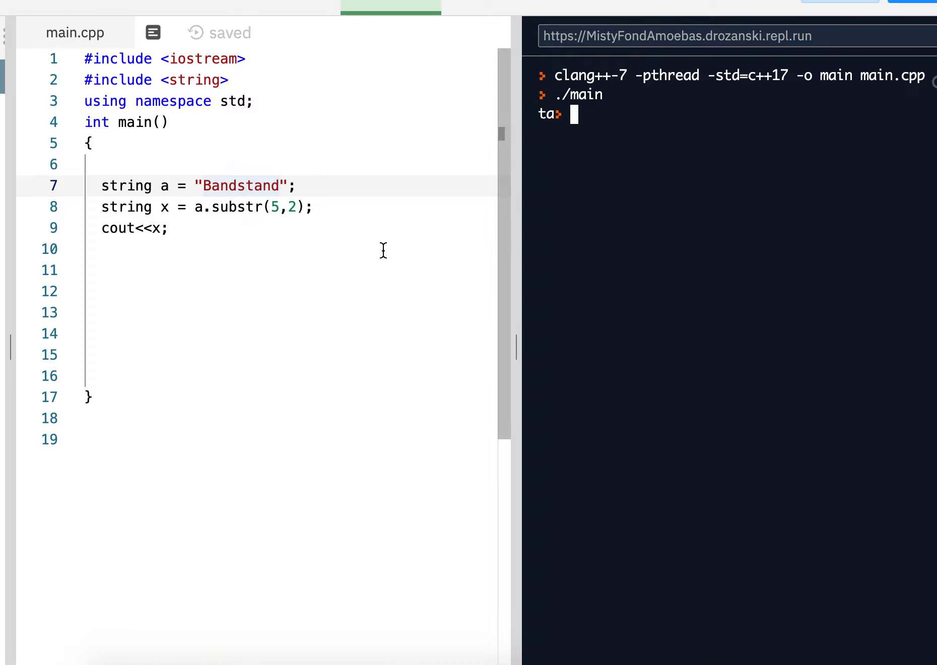
pyautogui.moveTo(442, 312)
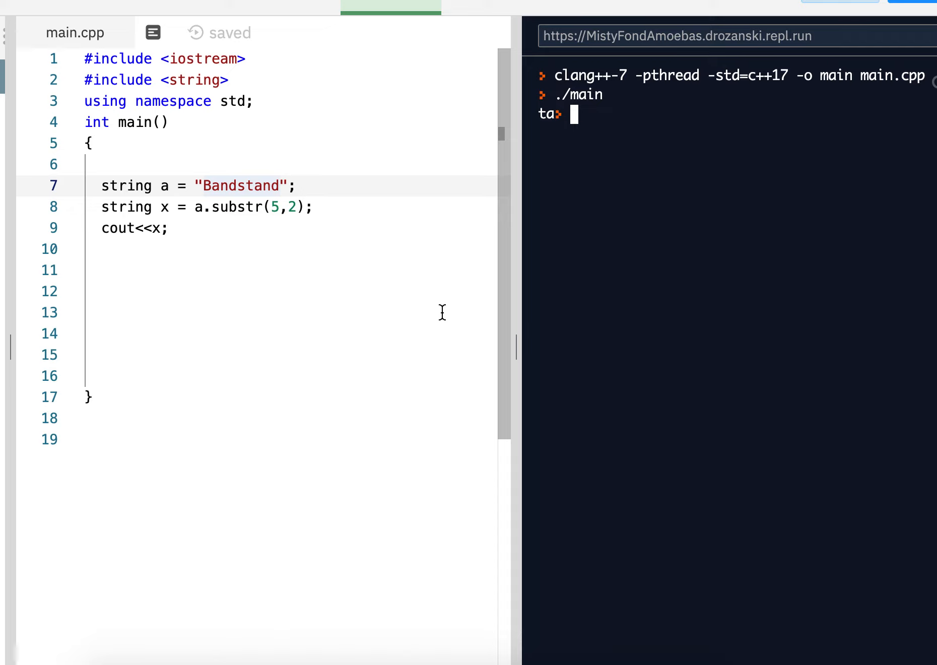